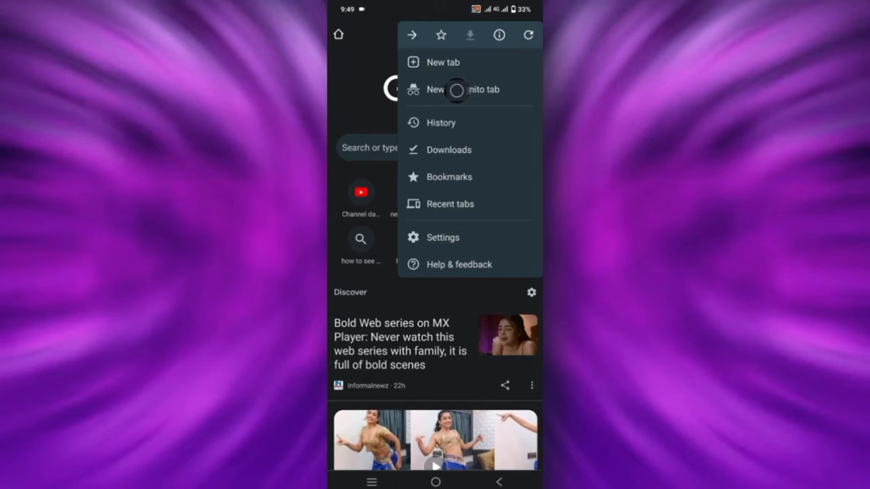
# Bring up the empty address entry showing recent suggestions like chrome://crome-urls
pyautogui.click(466, 89)
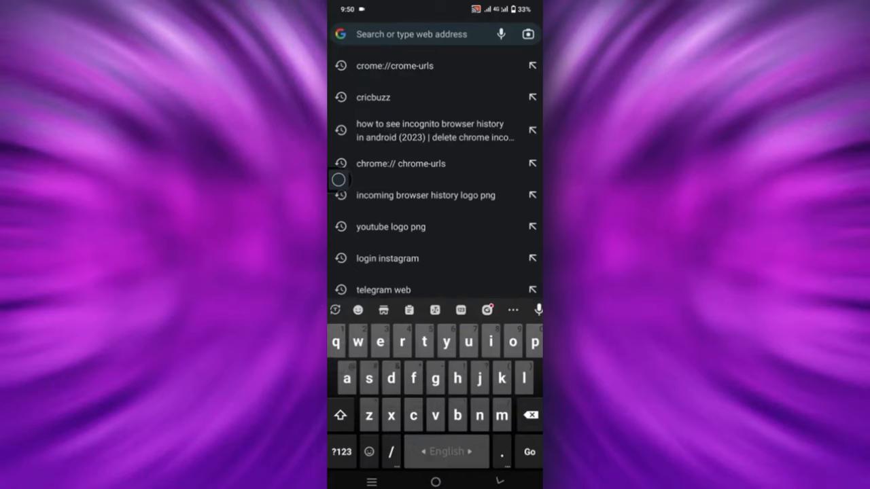
# Load chrome://chrome-urls from the past suggestions in the address dropdown
pyautogui.click(394, 66)
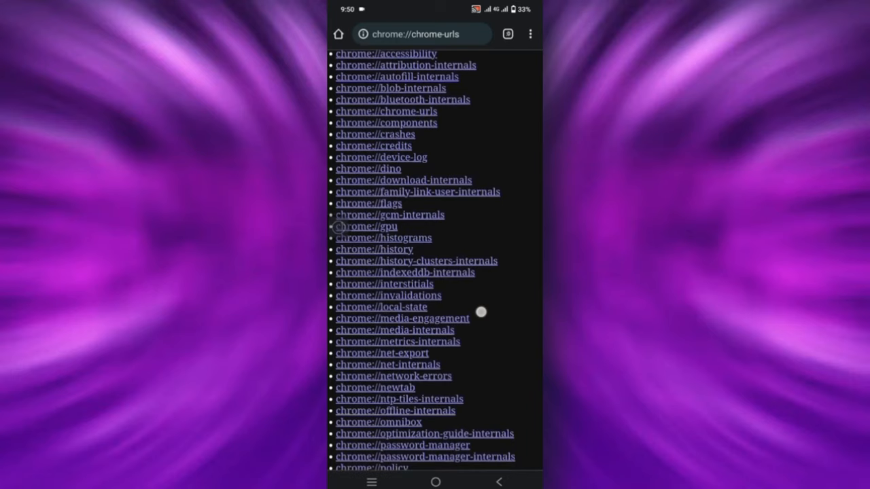
# Scroll the internal pages list down to reach chrome://history
pyautogui.scroll(-3)
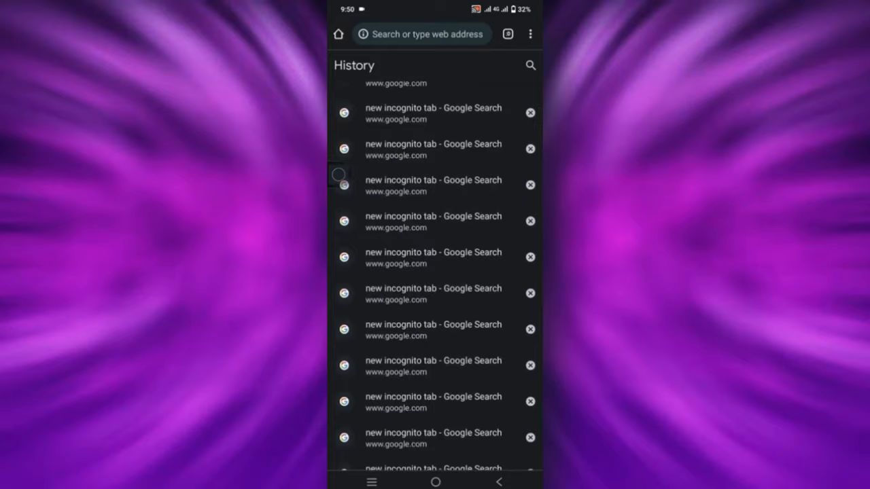
pyautogui.scroll(-3)
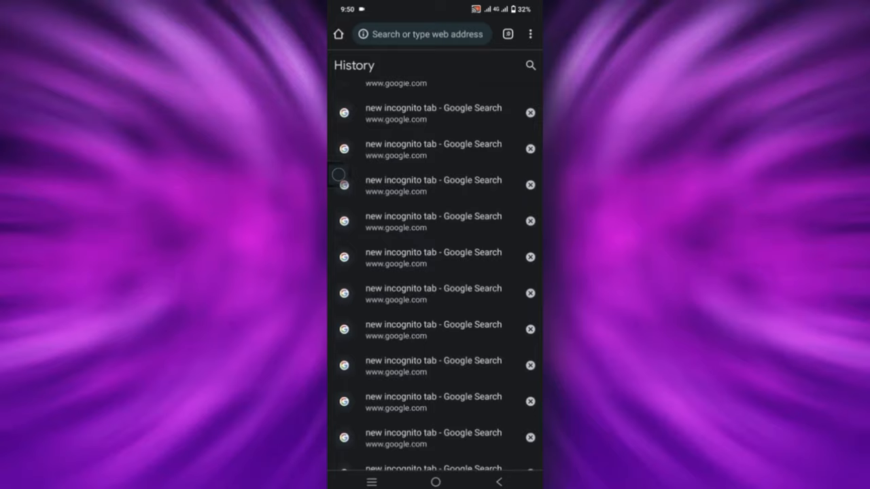